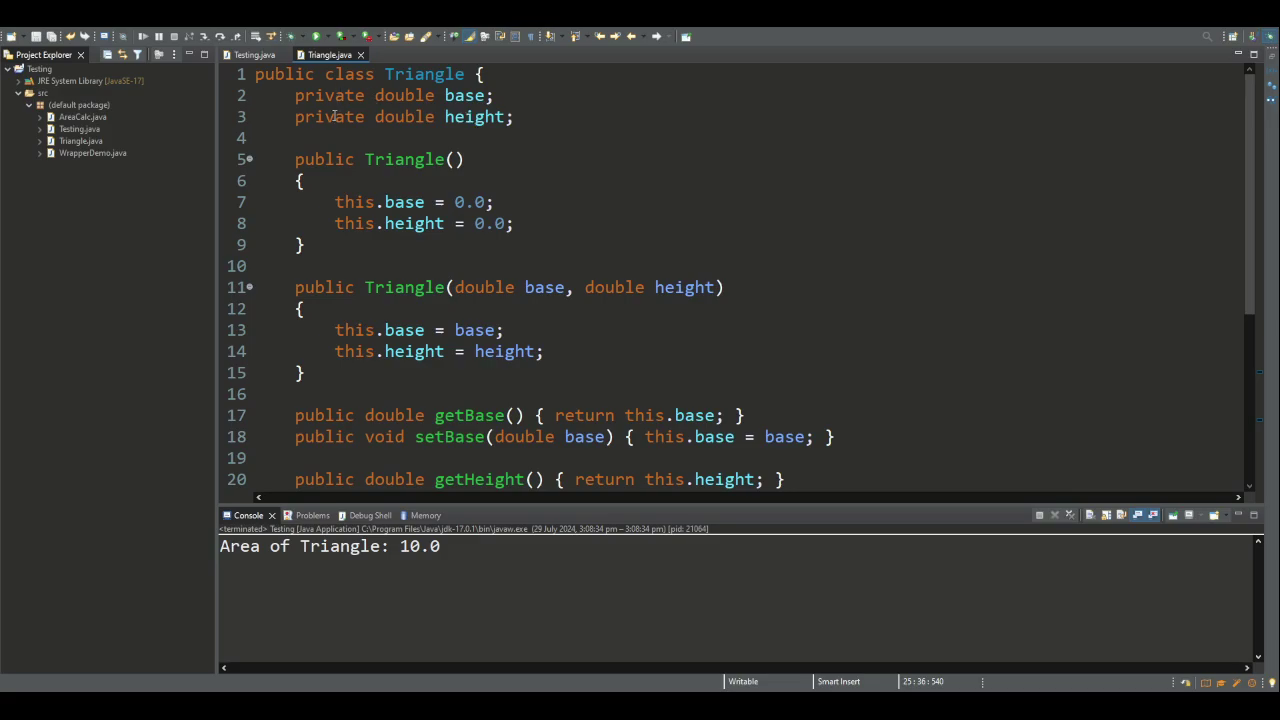
{"action": "mouse_move", "coordinate": [472, 130]}
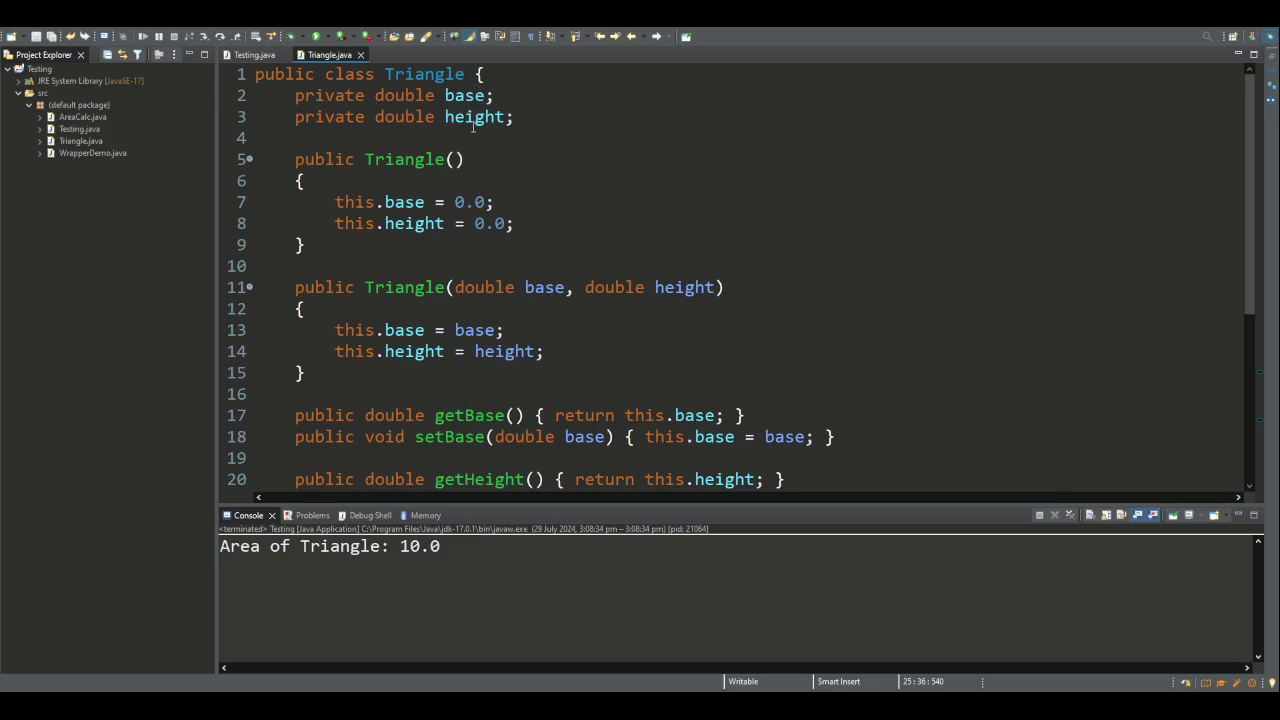
{"action": "mouse_move", "coordinate": [376, 176]}
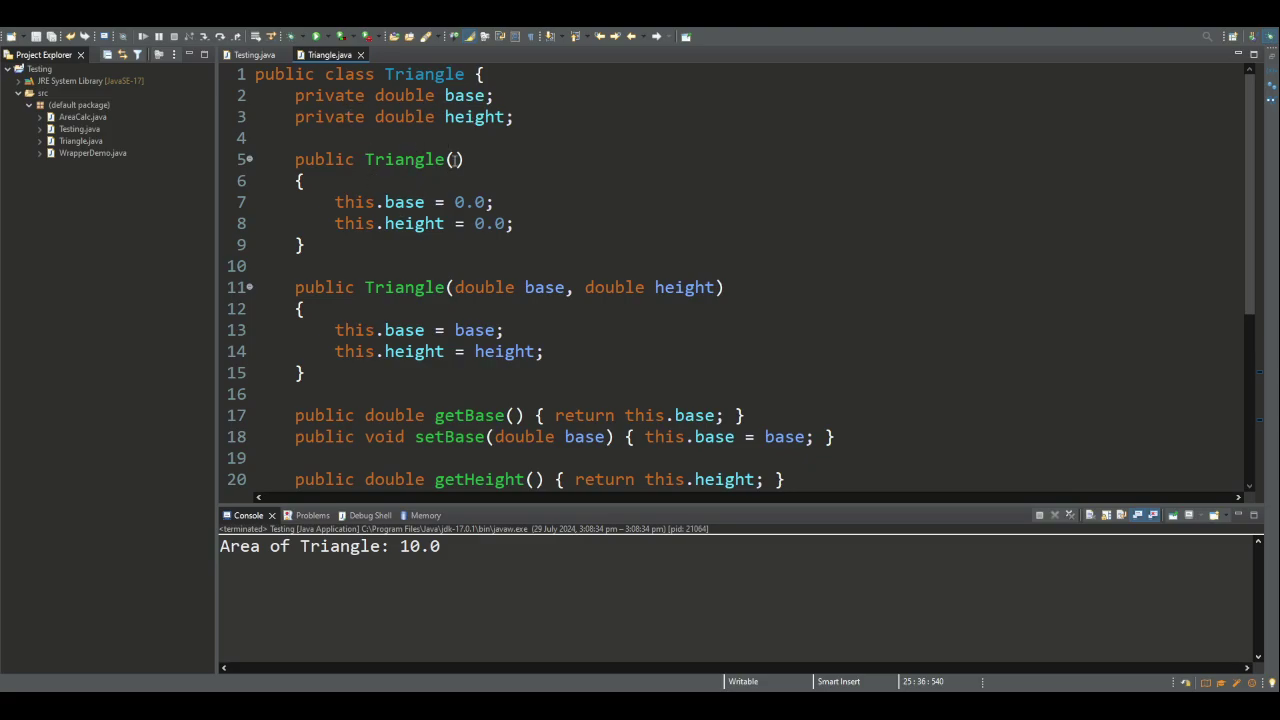
{"action": "mouse_move", "coordinate": [664, 264]}
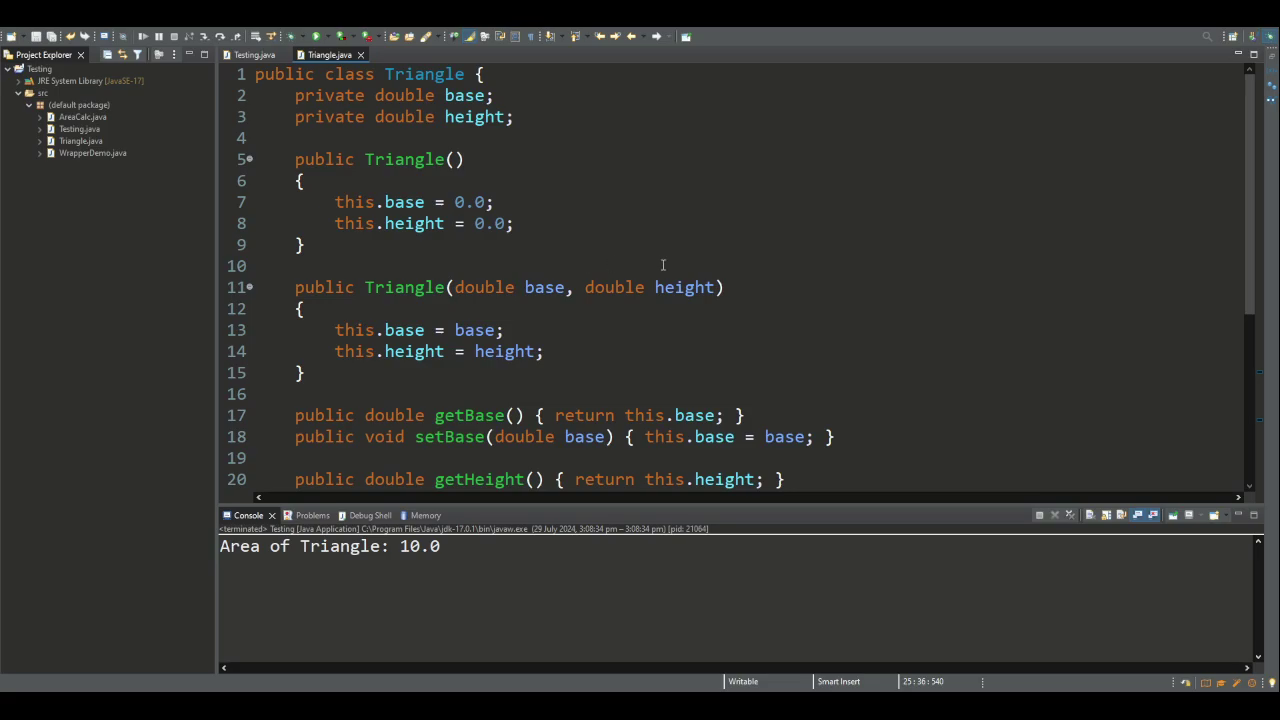
{"action": "mouse_move", "coordinate": [504, 364]}
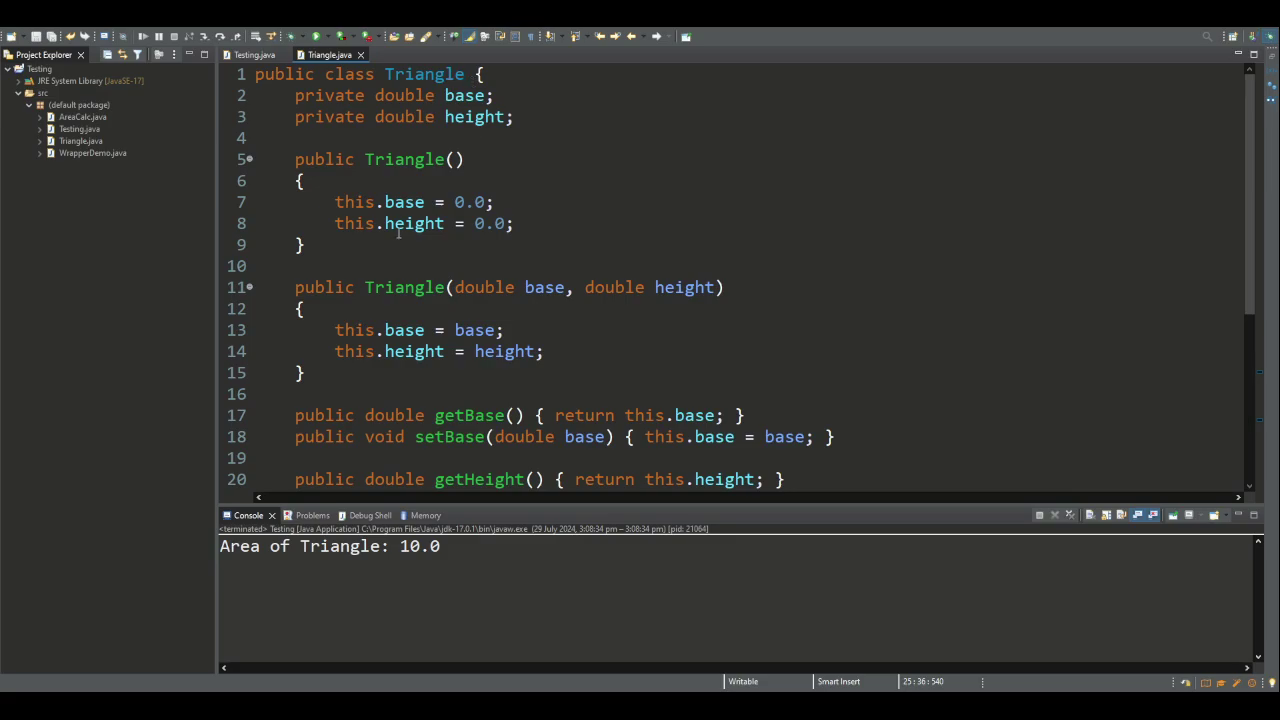
Review the Triangle class: its setBase method, the base parameter and the calcArea call in printArea
{"action": "scroll", "scroll_direction": "down", "scroll_amount": 3}
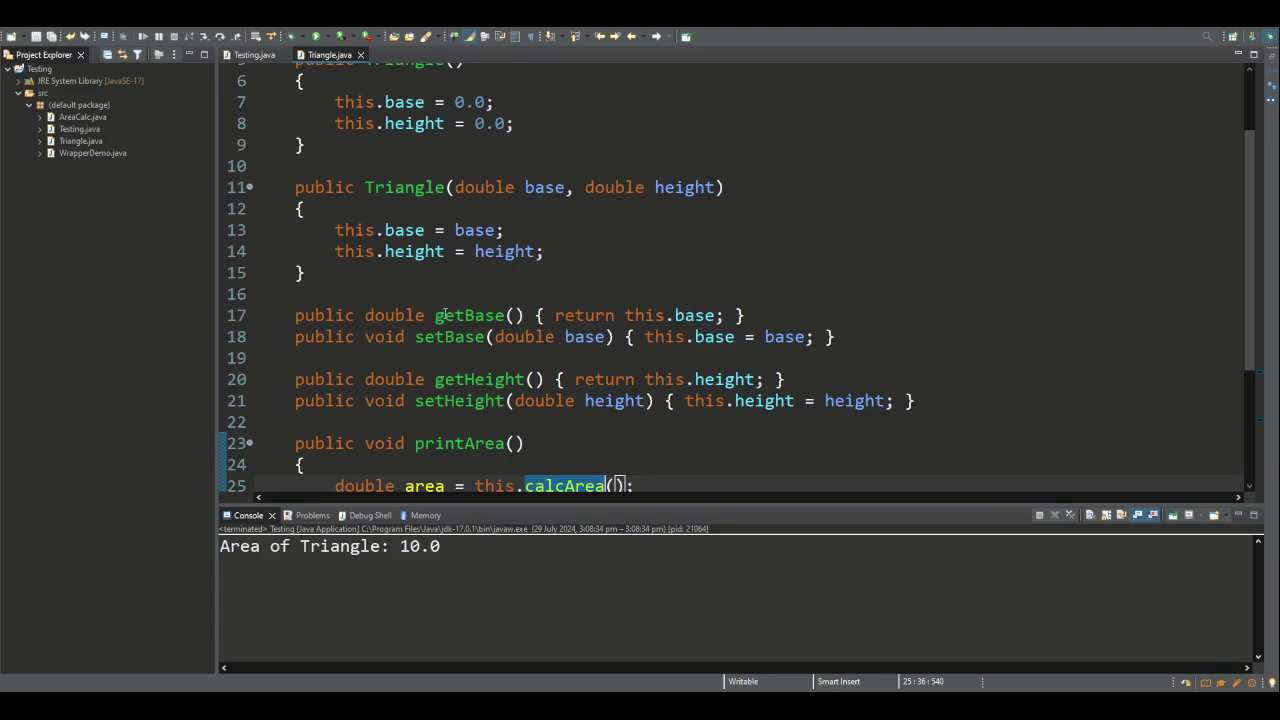
{"action": "double_click", "coordinate": [468, 316]}
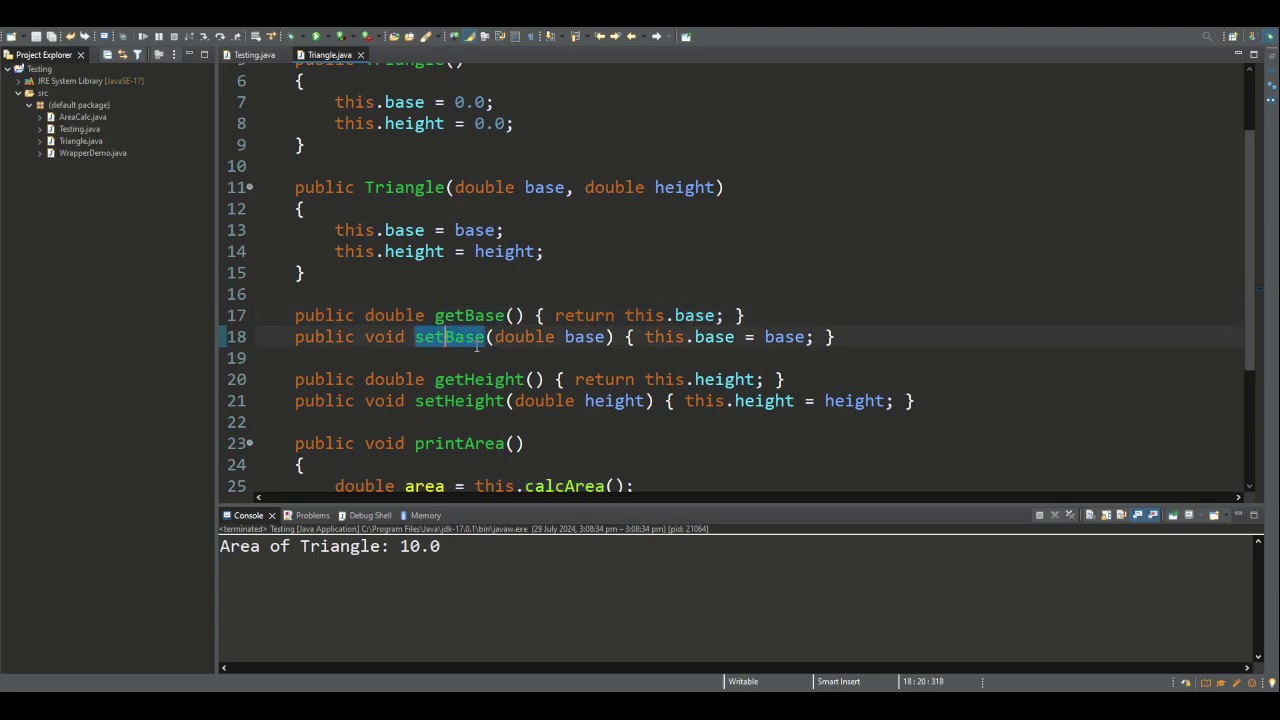
{"action": "double_click", "coordinate": [786, 336]}
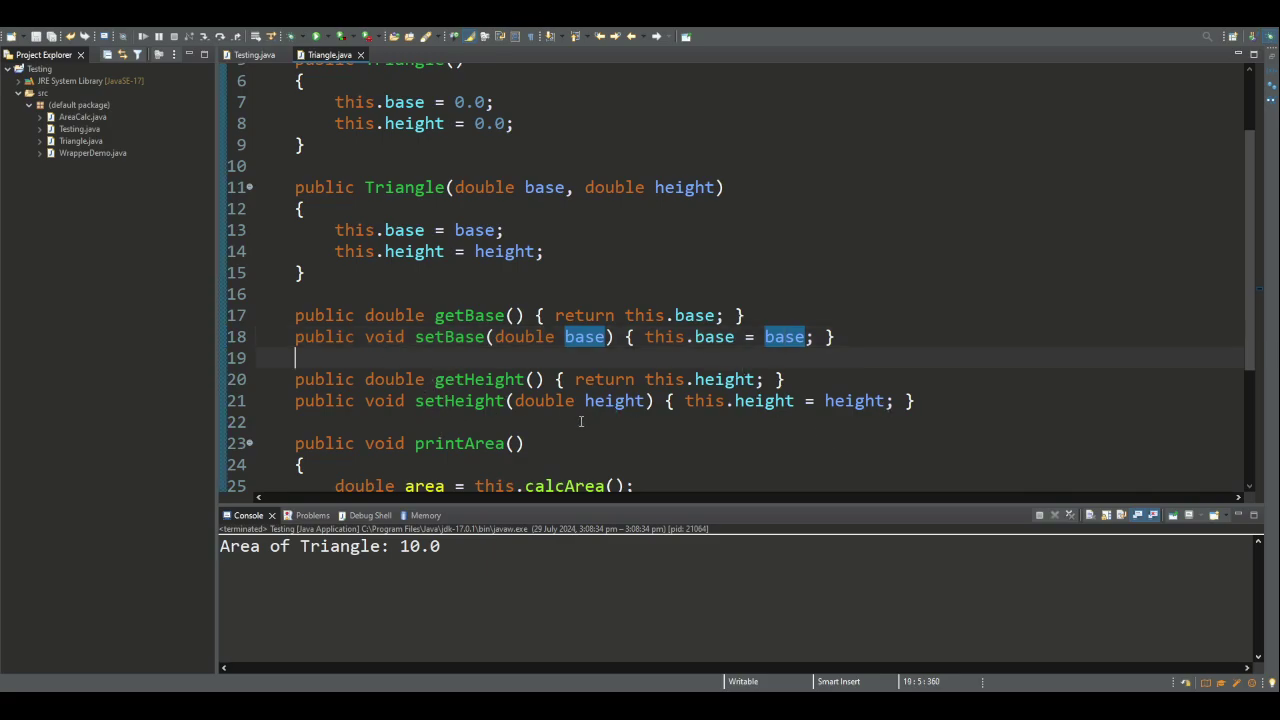
{"action": "scroll", "scroll_direction": "down", "scroll_amount": 3}
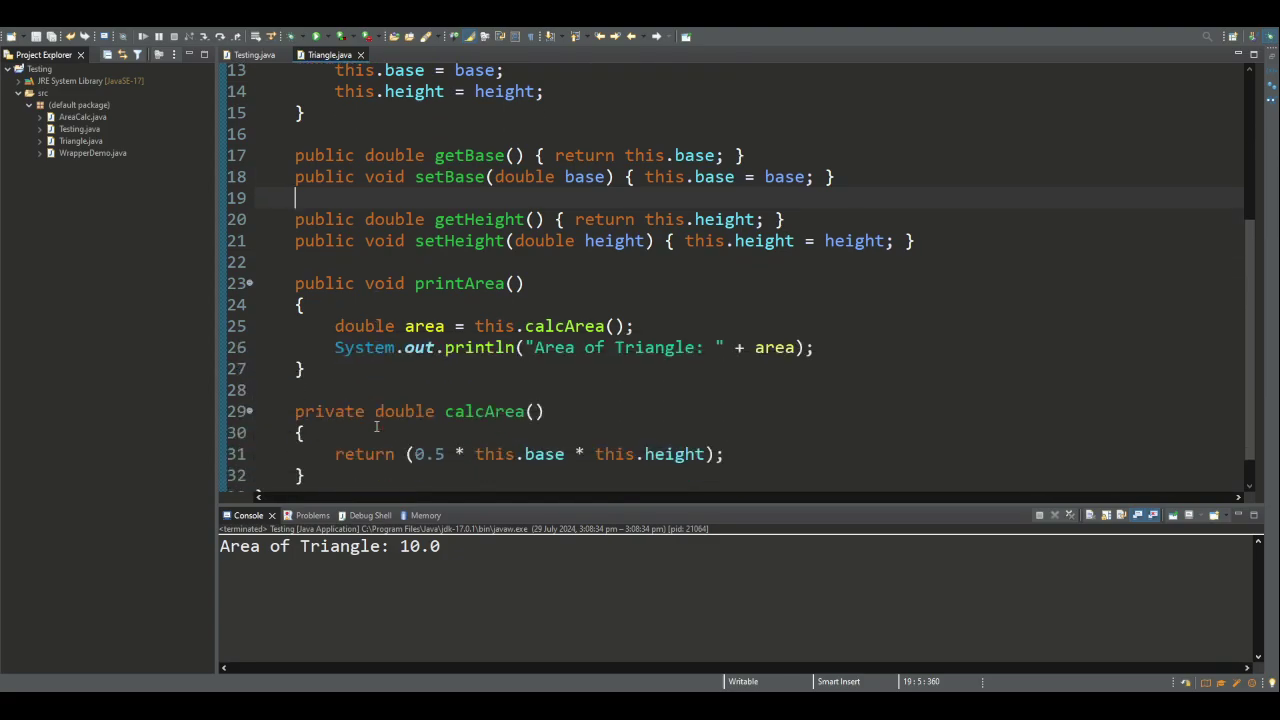
{"action": "scroll", "scroll_direction": "down", "scroll_amount": 3}
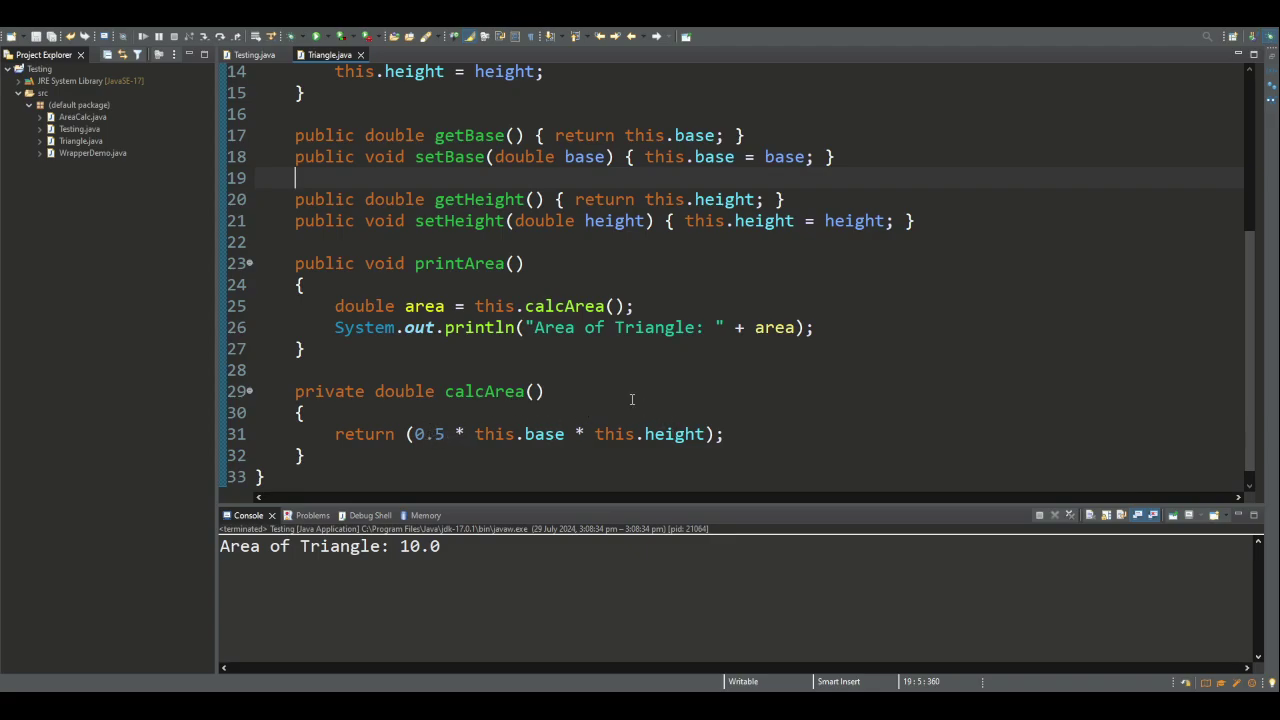
{"action": "double_click", "coordinate": [540, 306]}
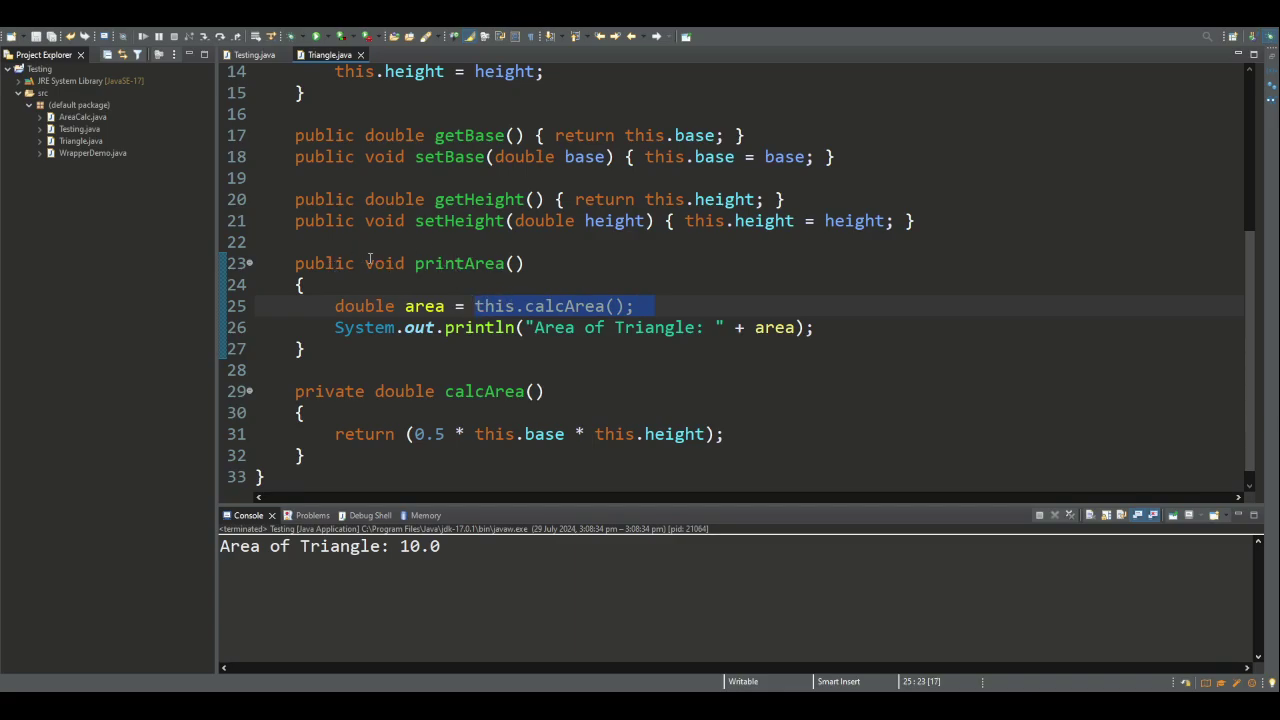
{"action": "mouse_move", "coordinate": [148, 240]}
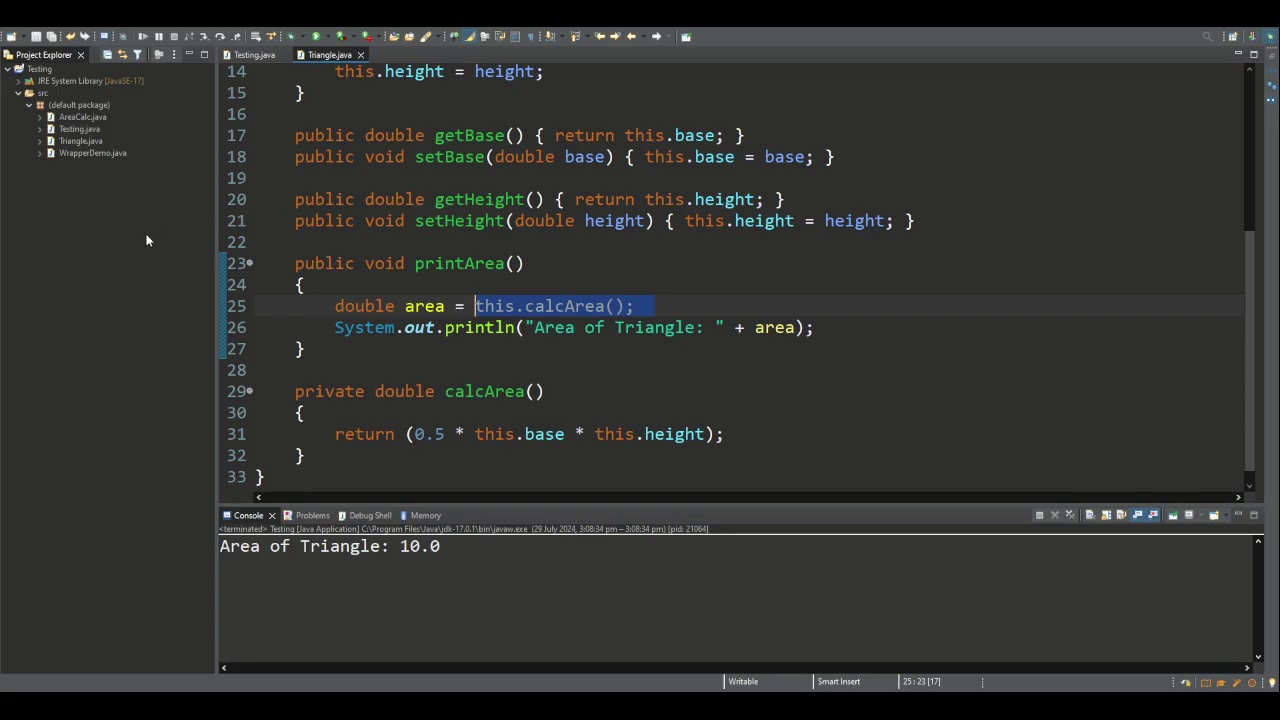
{"action": "mouse_move", "coordinate": [444, 264]}
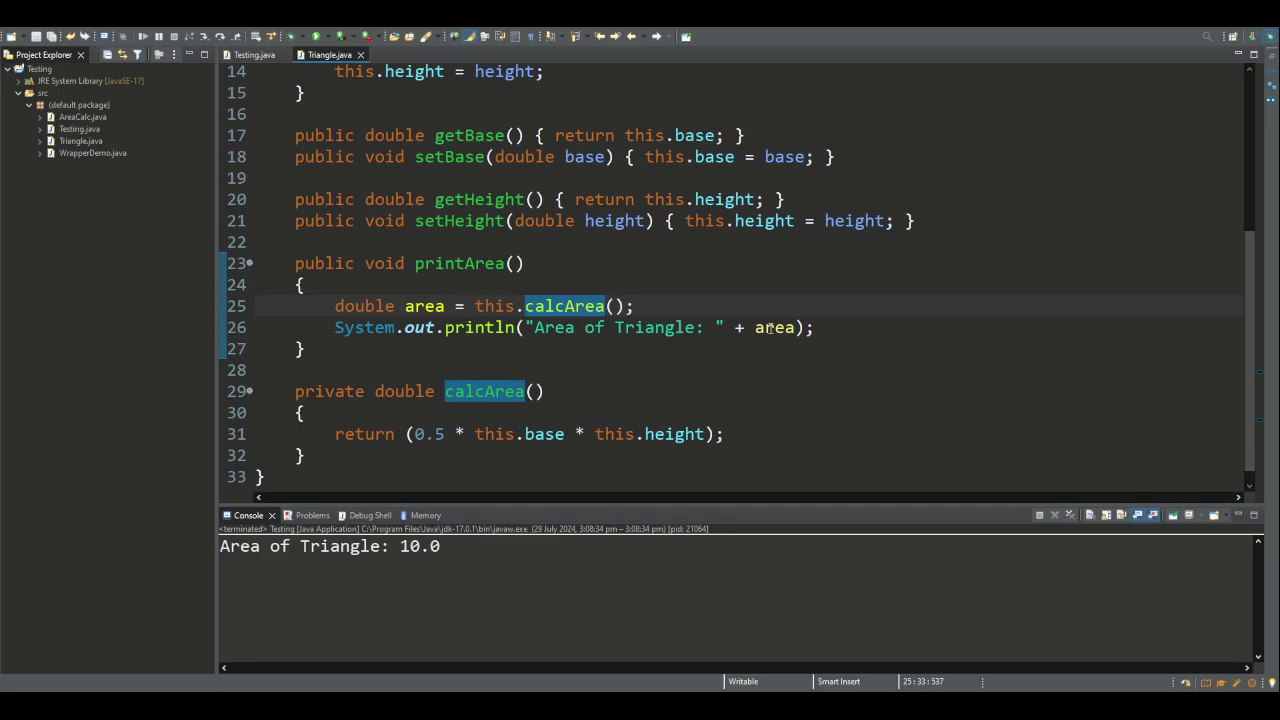
{"action": "scroll", "scroll_direction": "up", "scroll_amount": 3}
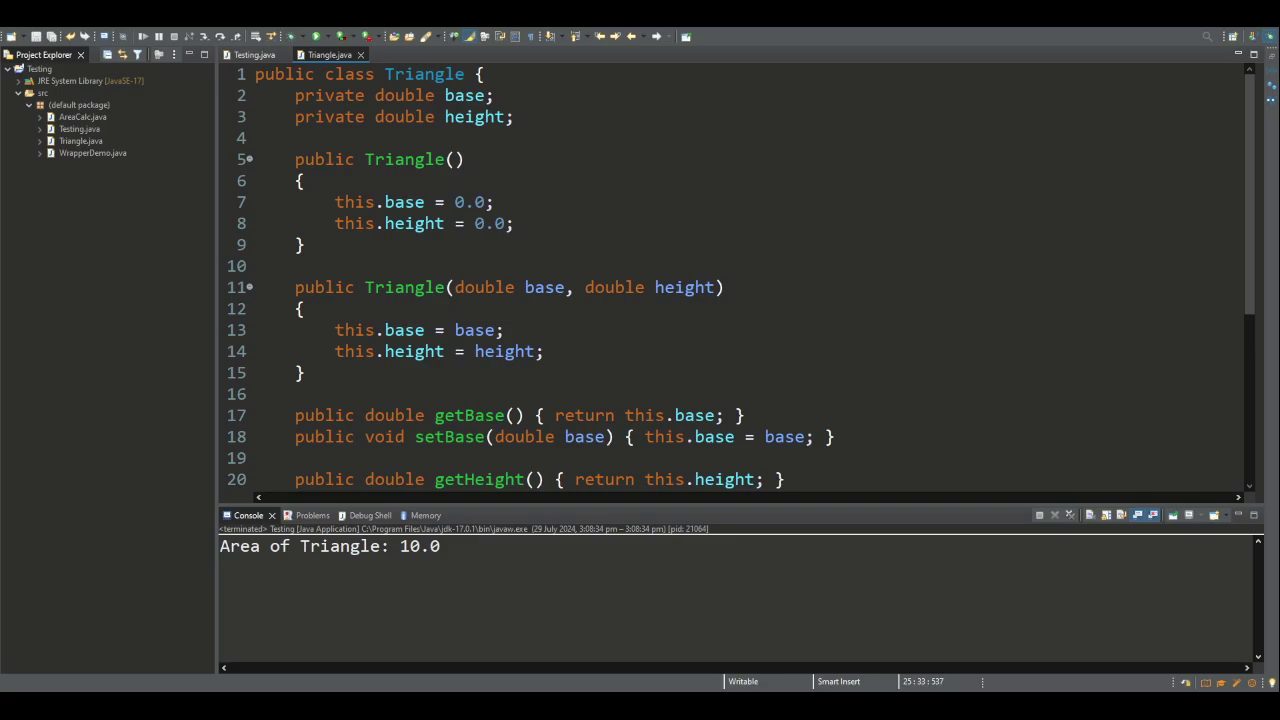
Change the Triangle constructor arguments in Testing to 1.0 and 2.0, then go to the setBase definition
{"action": "left_click", "coordinate": [252, 54]}
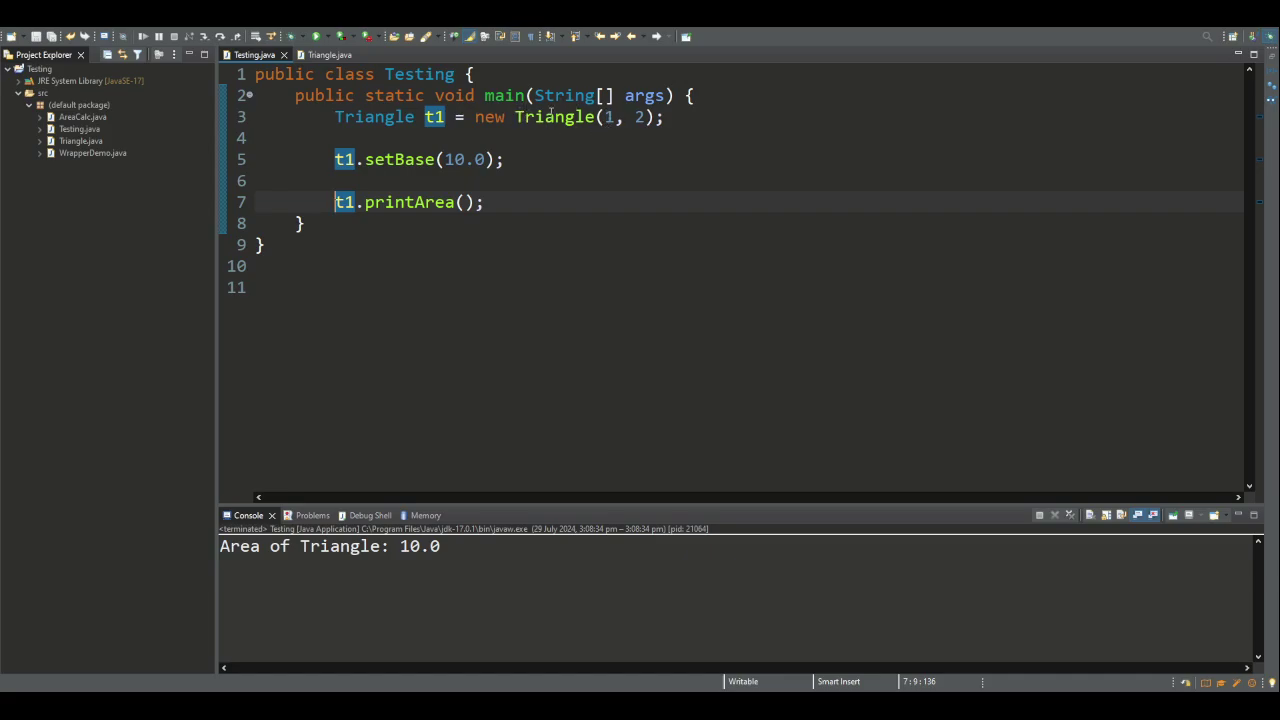
{"action": "type", "text": ".0"}
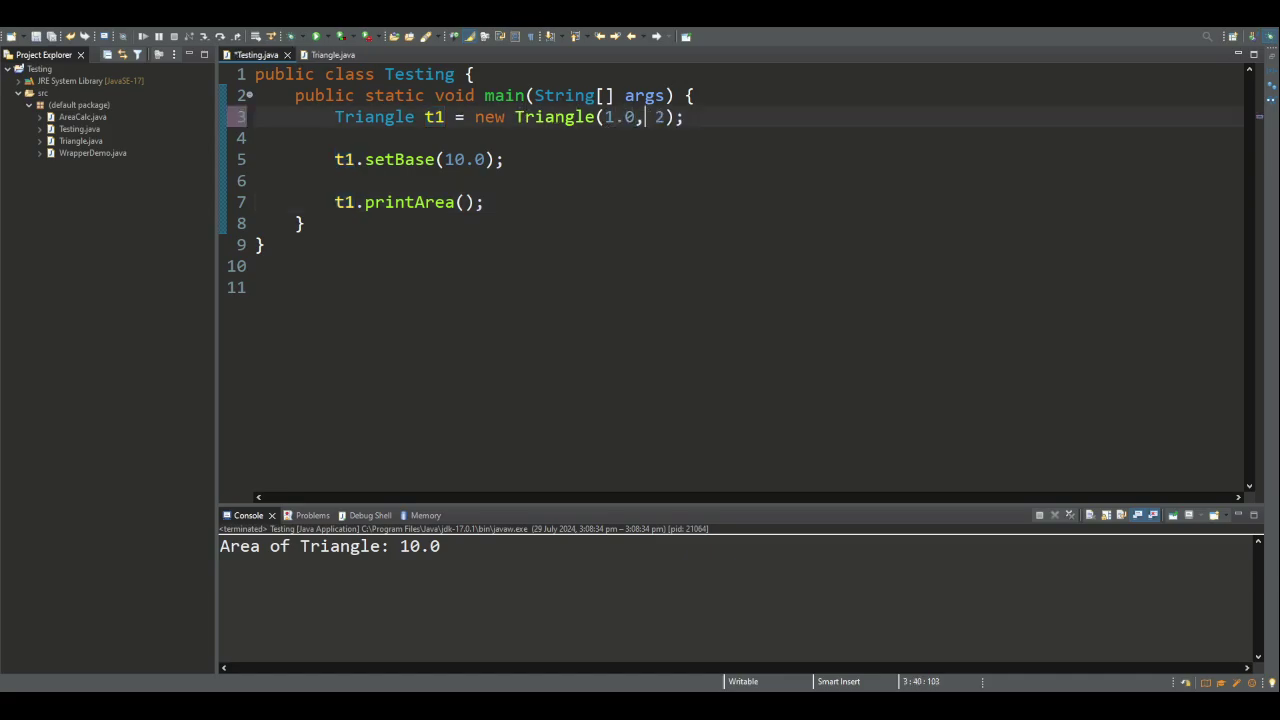
{"action": "type", "text": ".0"}
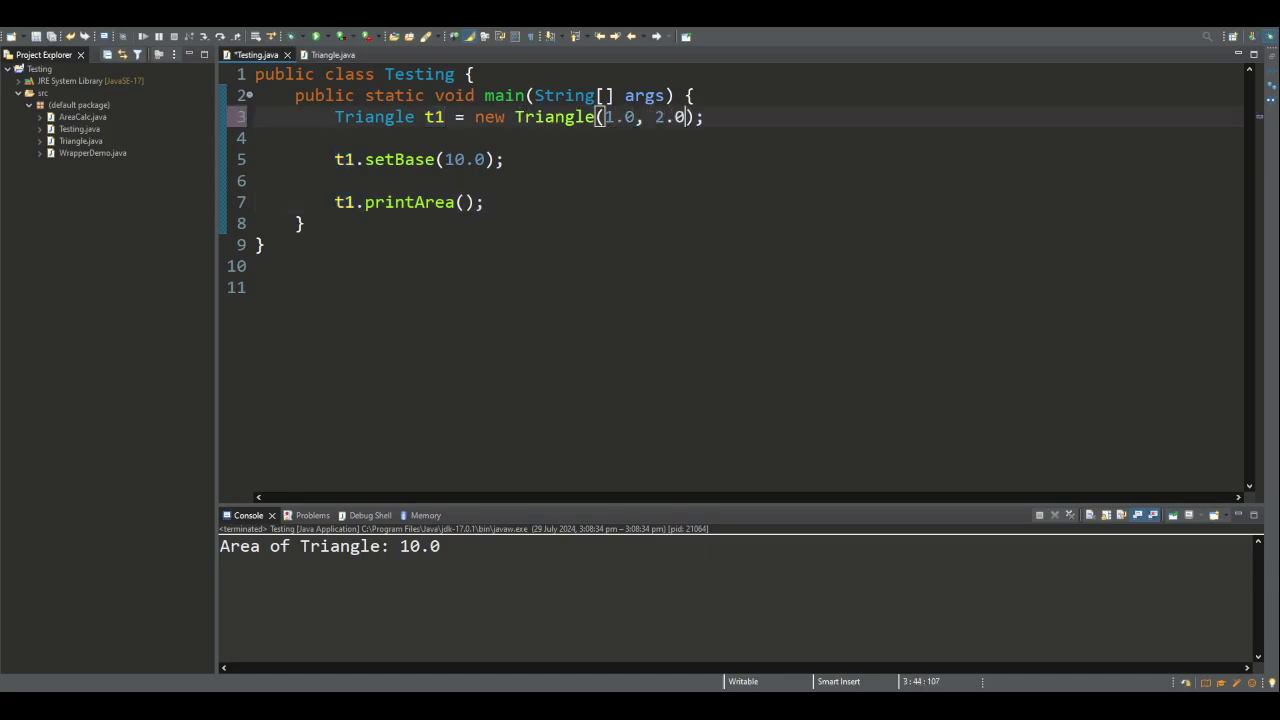
{"action": "double_click", "coordinate": [400, 160]}
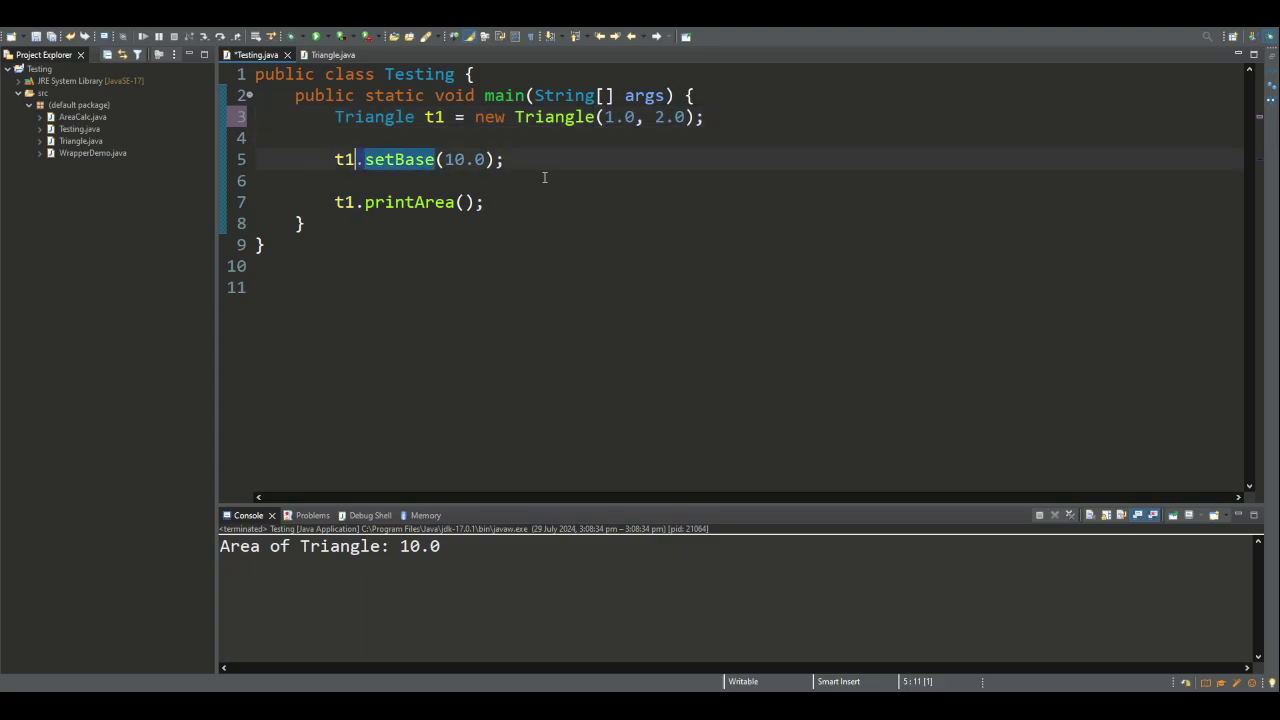
{"action": "double_click", "coordinate": [400, 160]}
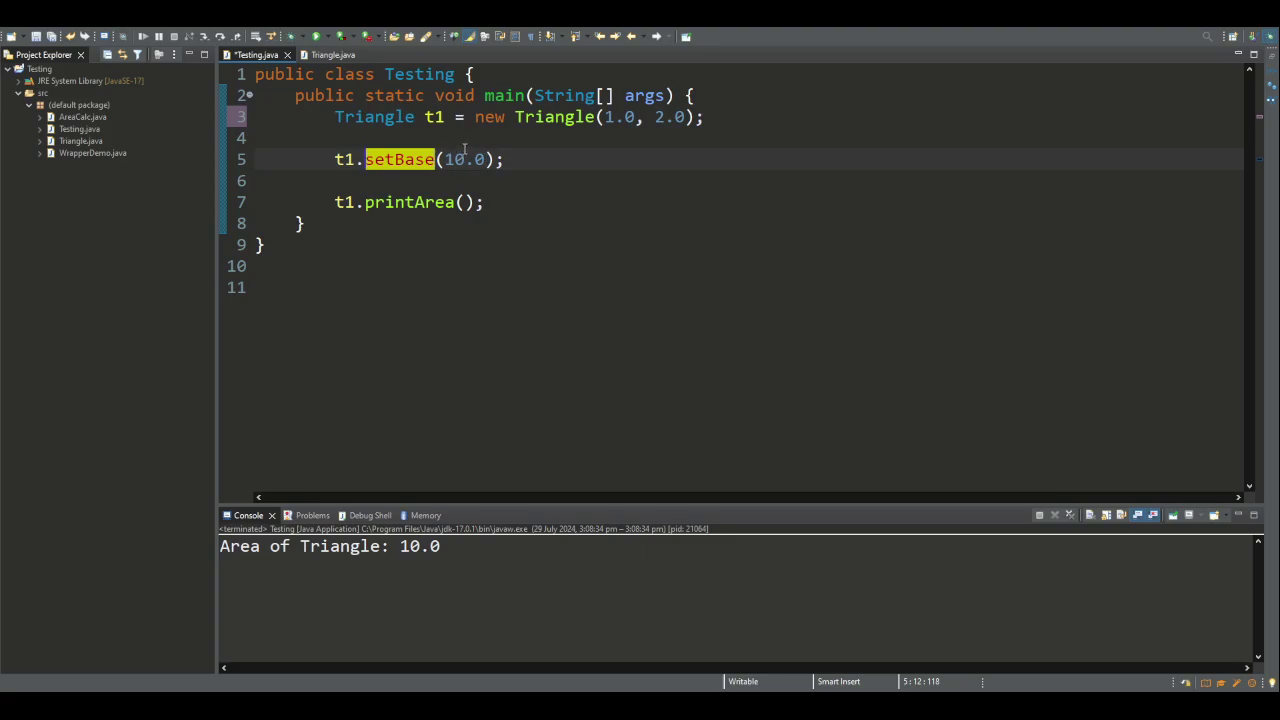
{"action": "mouse_move", "coordinate": [626, 240]}
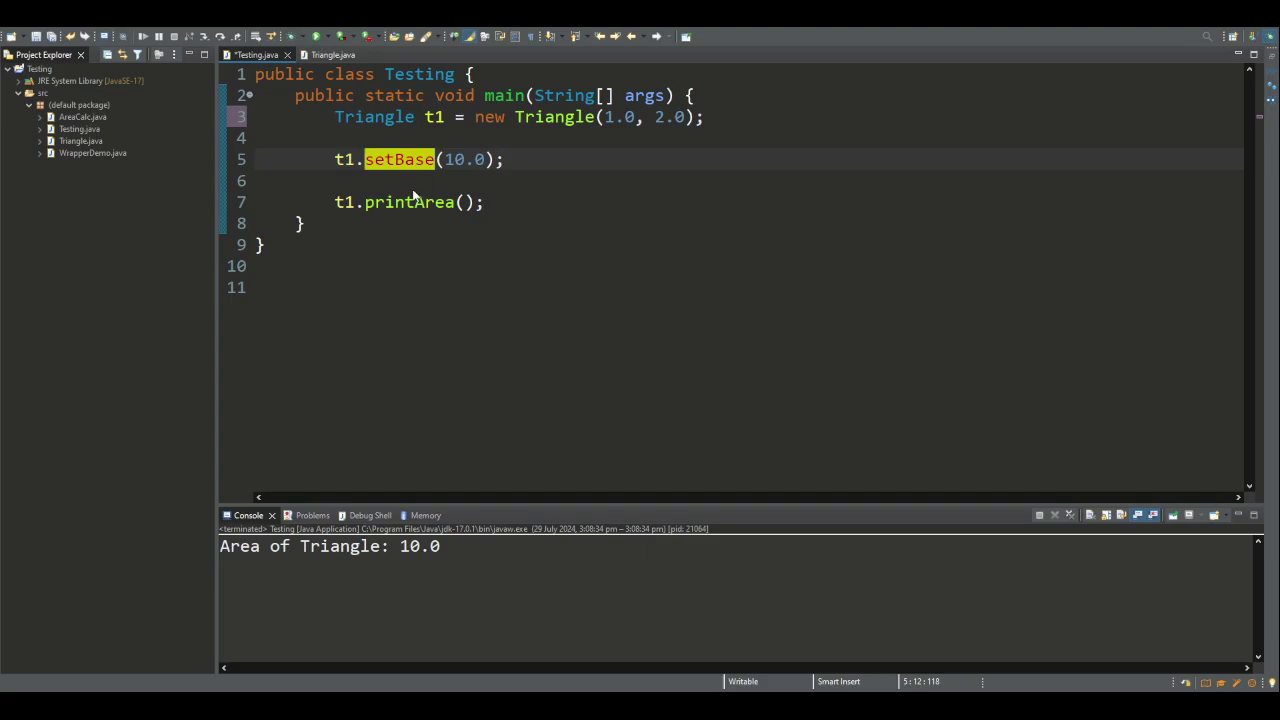
{"action": "left_click", "coordinate": [332, 54]}
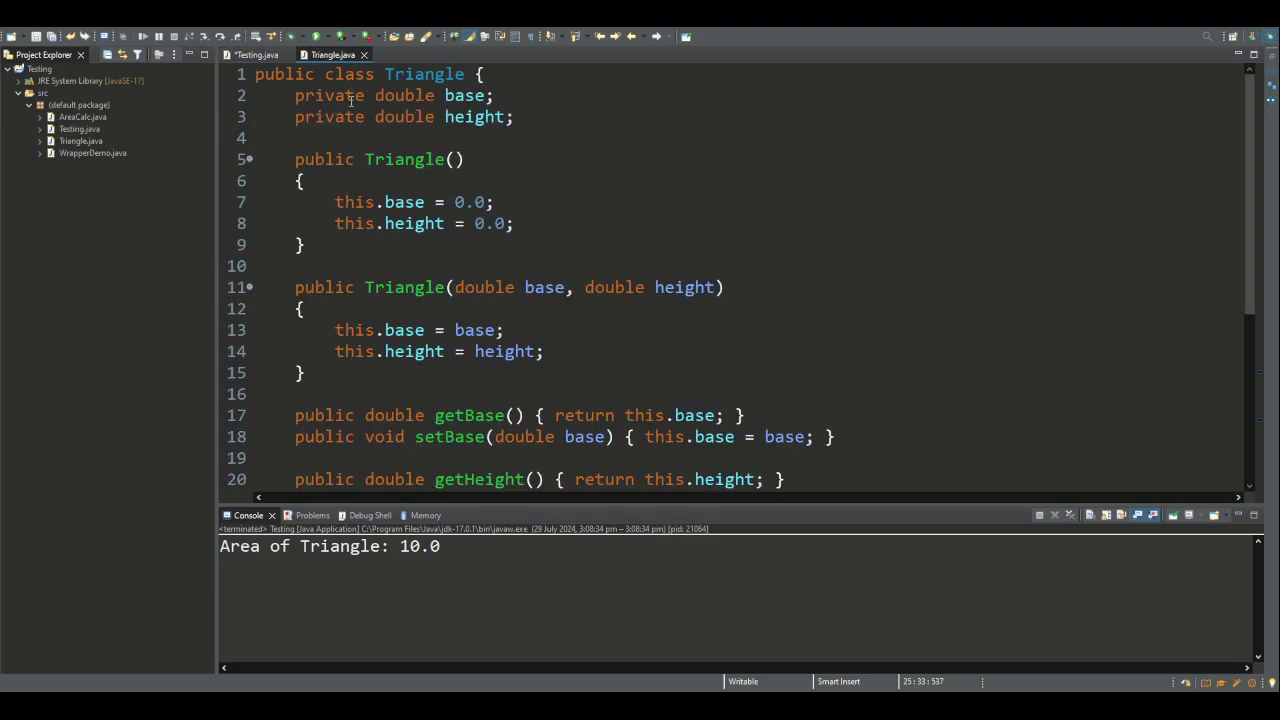
Return to the Testing file where printArea is called on t1
{"action": "left_click", "coordinate": [256, 54]}
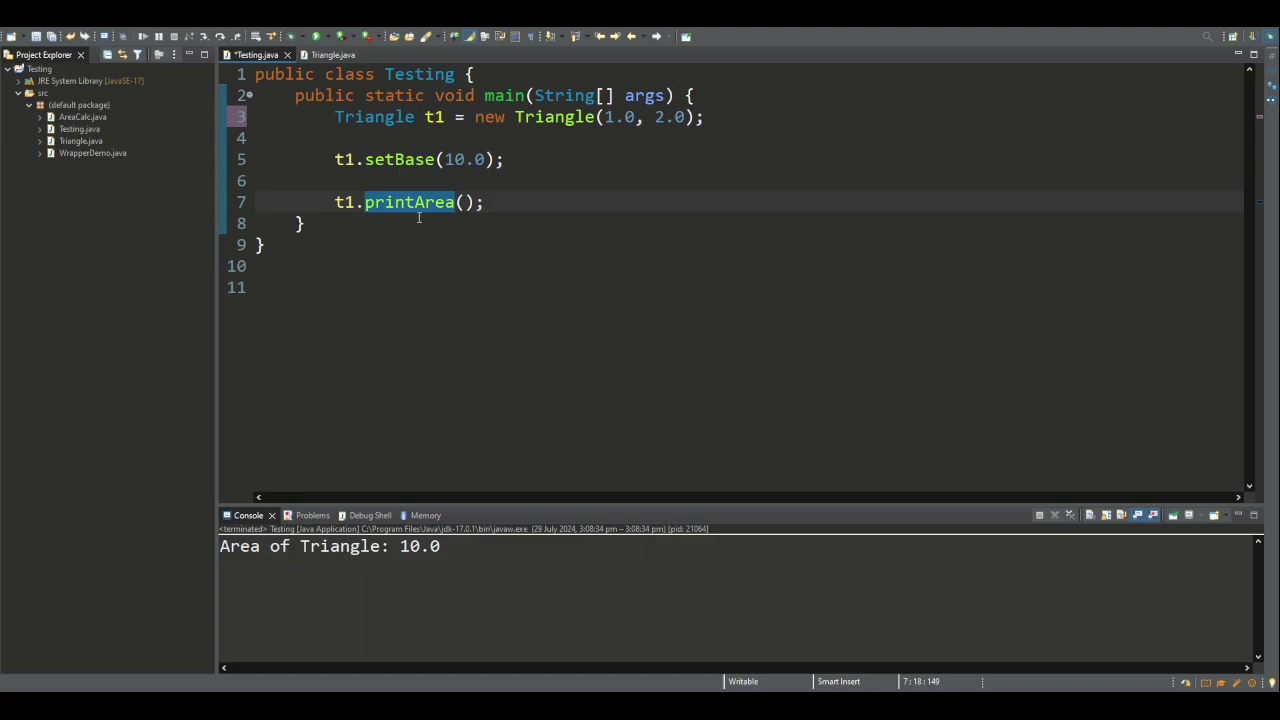
{"action": "mouse_move", "coordinate": [418, 180]}
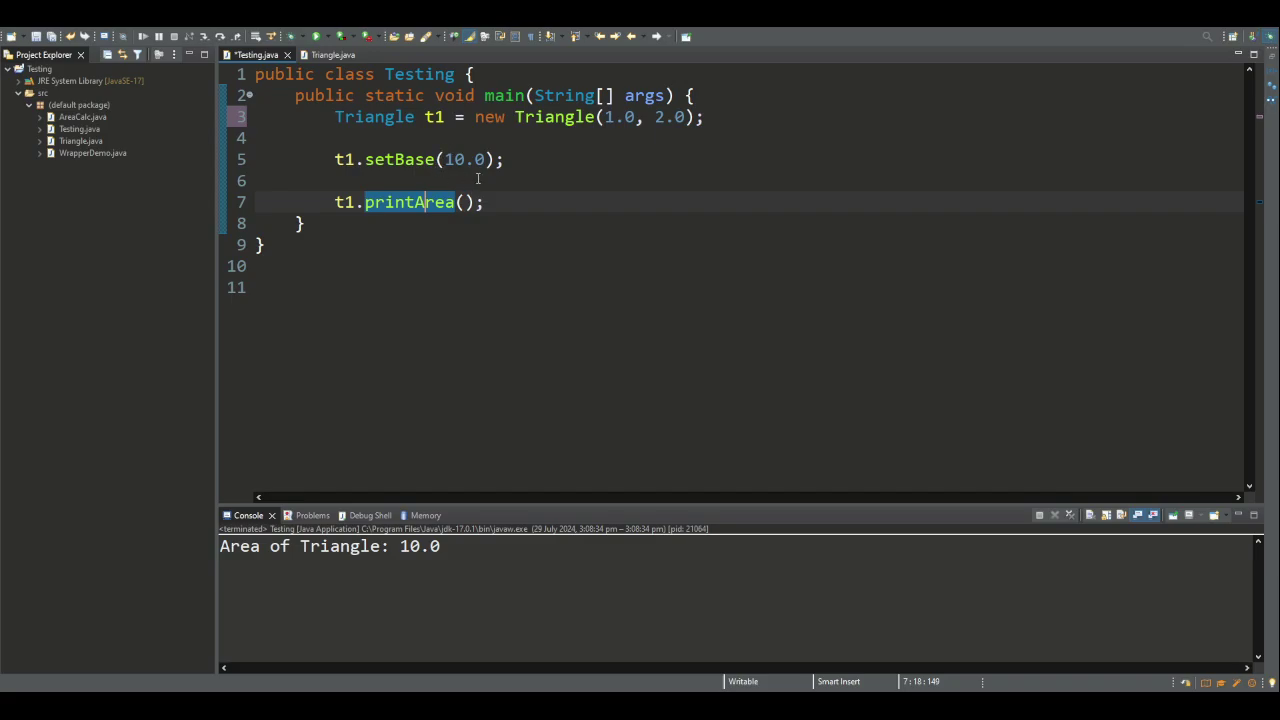
{"action": "mouse_move", "coordinate": [732, 108]}
{"action": "type", "text": "t1."}
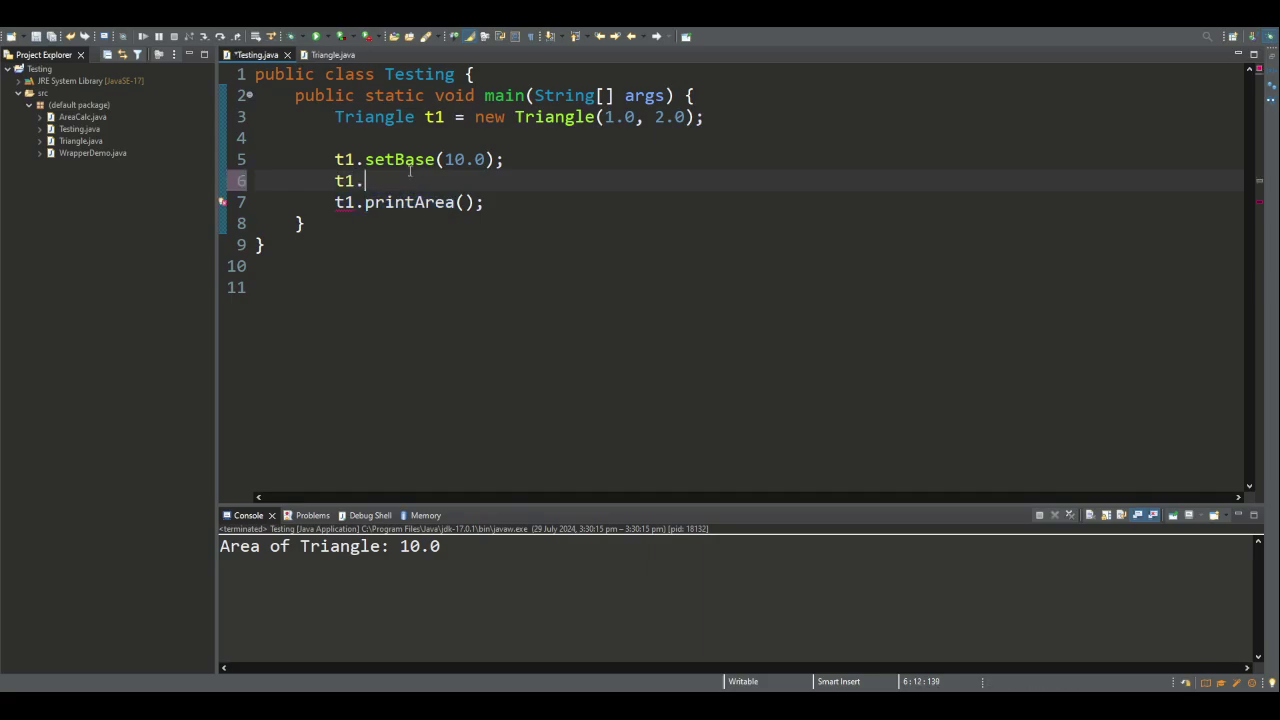
Write the statement t1.base = 1;, which Eclipse flags as a 'field not visible' error
{"action": "type", "text": "base"}
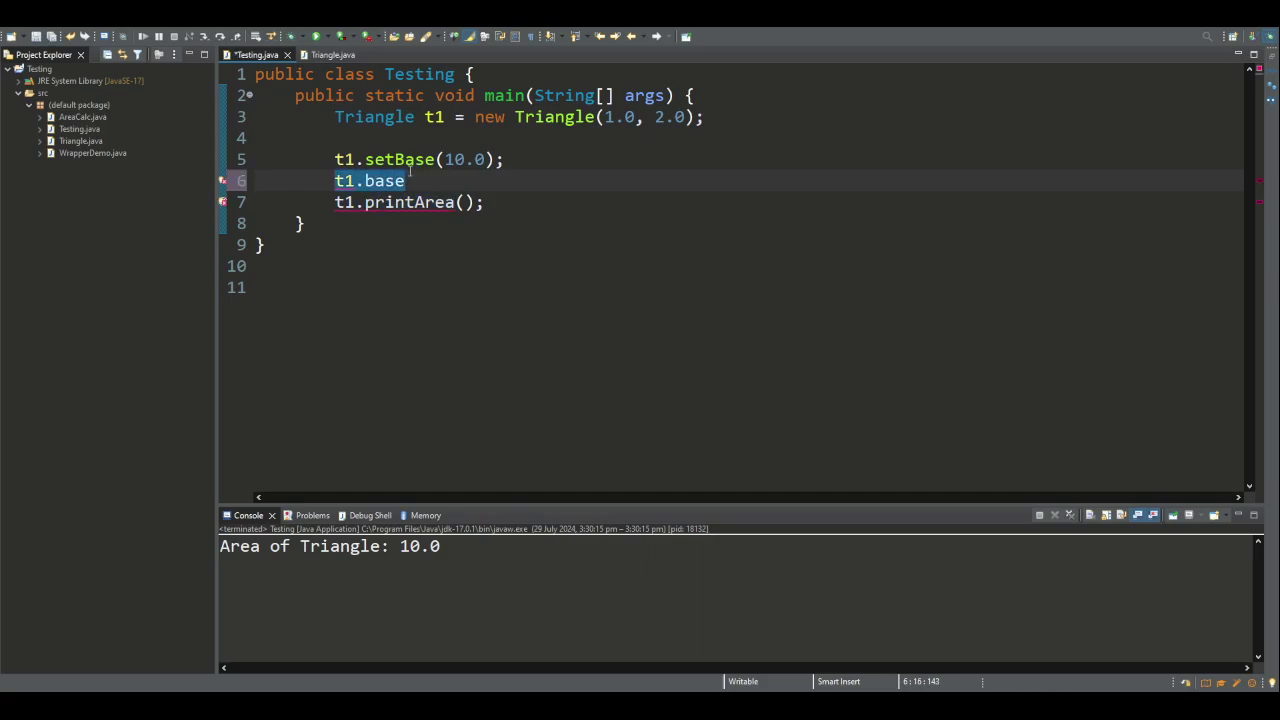
{"action": "type", "text": "="}
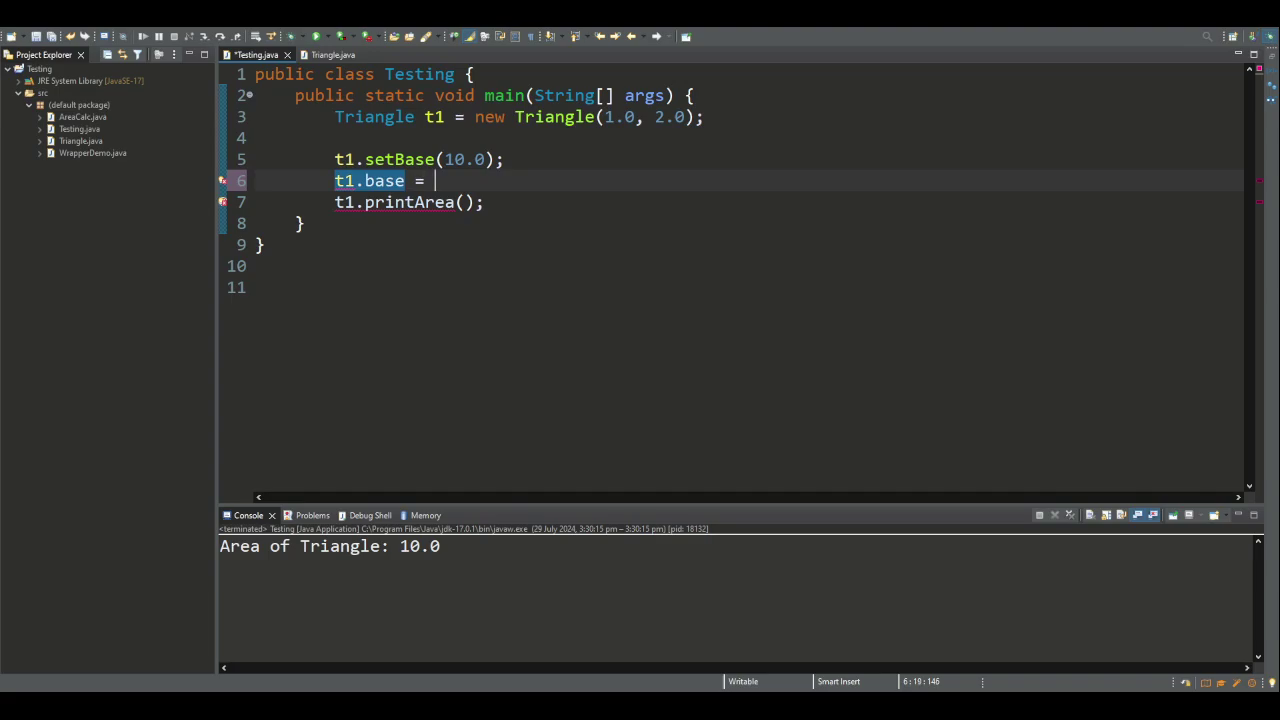
{"action": "type", "text": "1;"}
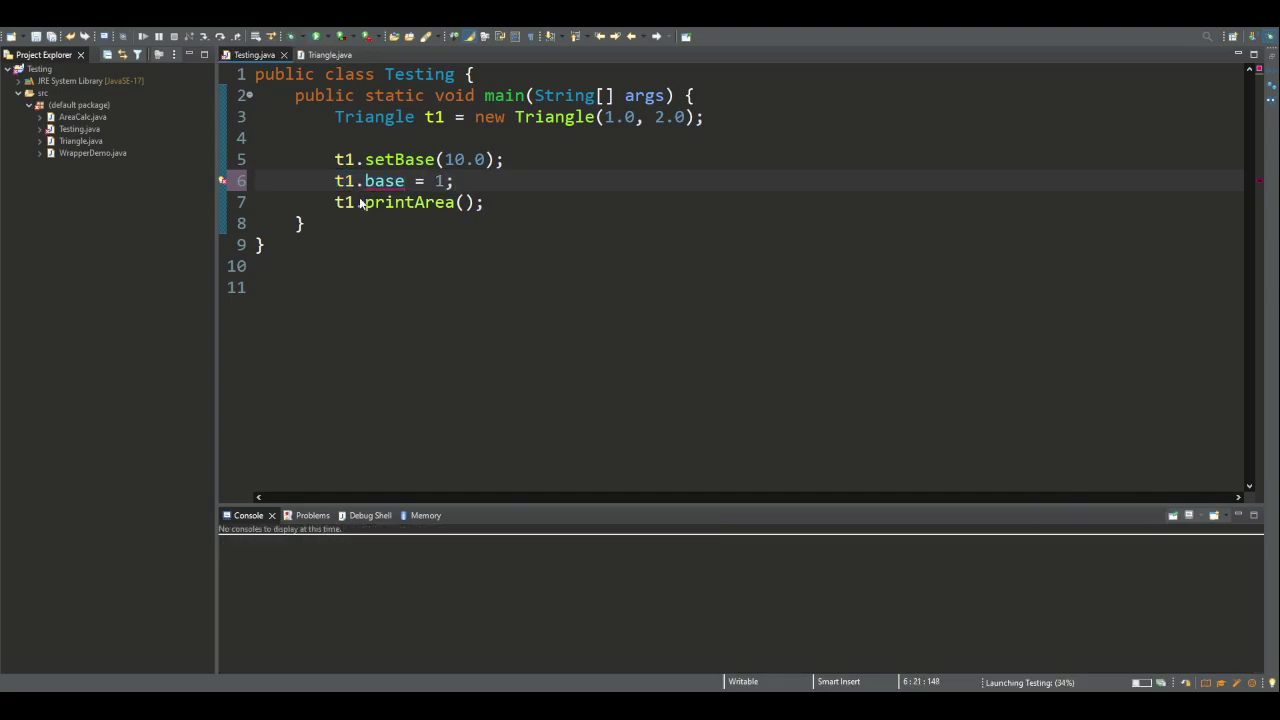